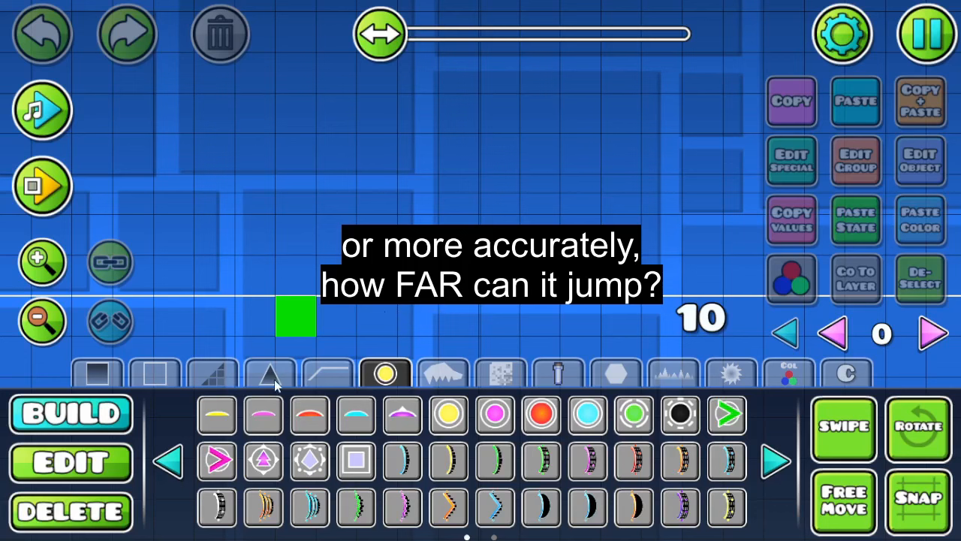
Playtest so the cube's ordinary jump arc is traced over the block
left_click(271, 373)
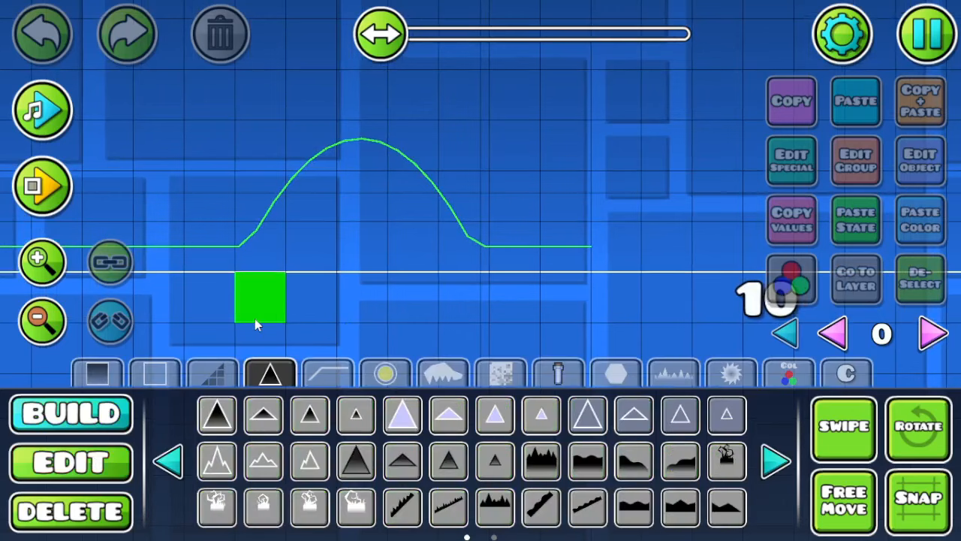
Run another playtest of the cube's jump from the start, then stop it
left_click(385, 372)
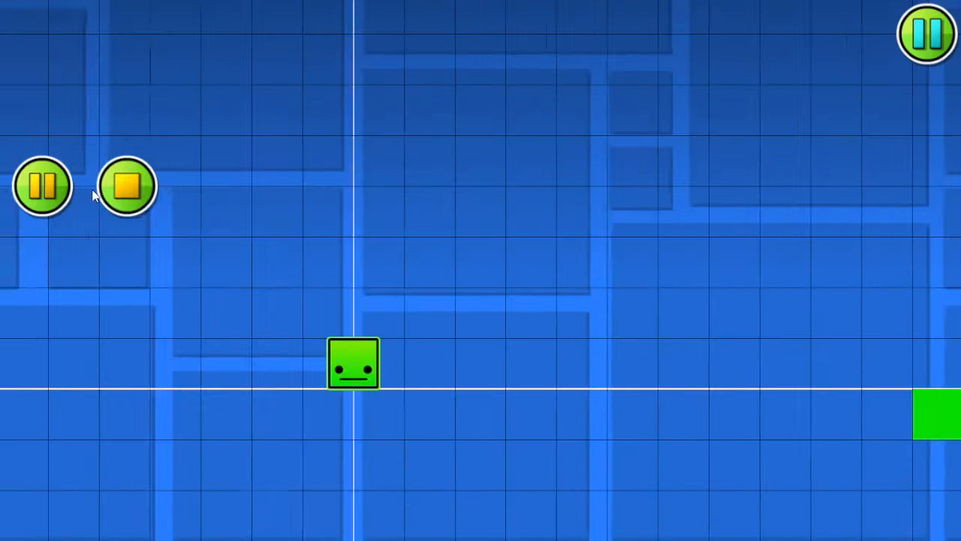
left_click(126, 186)
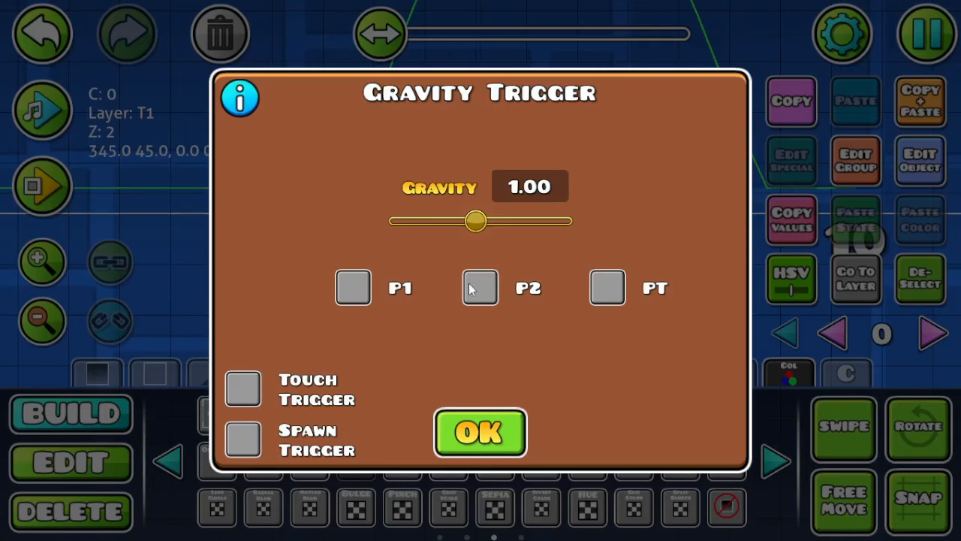
Lower the gravity trigger to 0.50, confirm it, and playtest the taller jump arc
left_click_drag(475, 219, 435, 219)
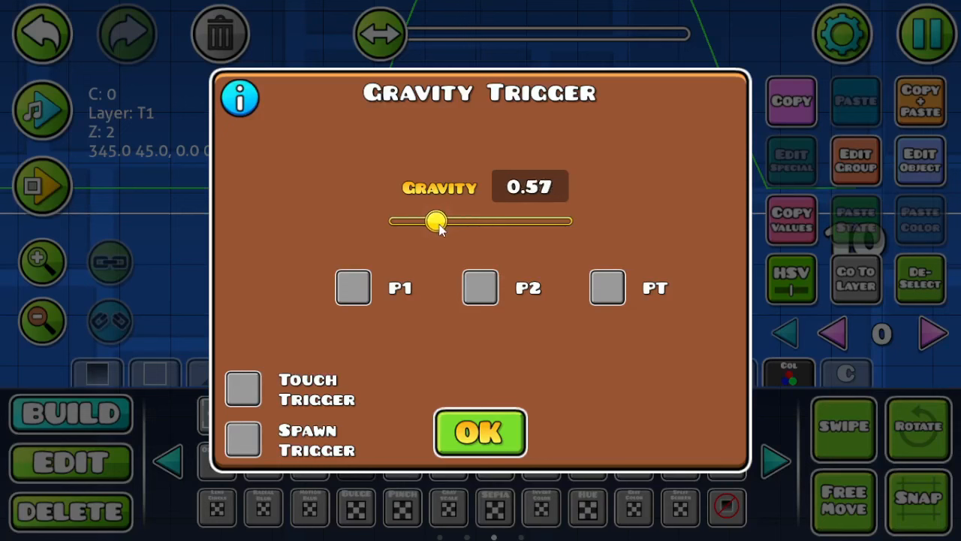
left_click_drag(437, 219, 428, 219)
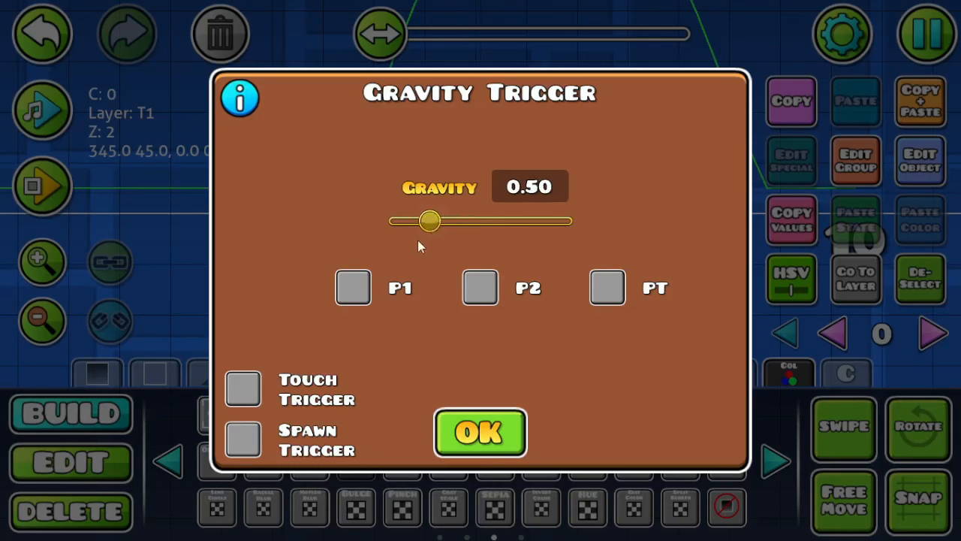
left_click(479, 433)
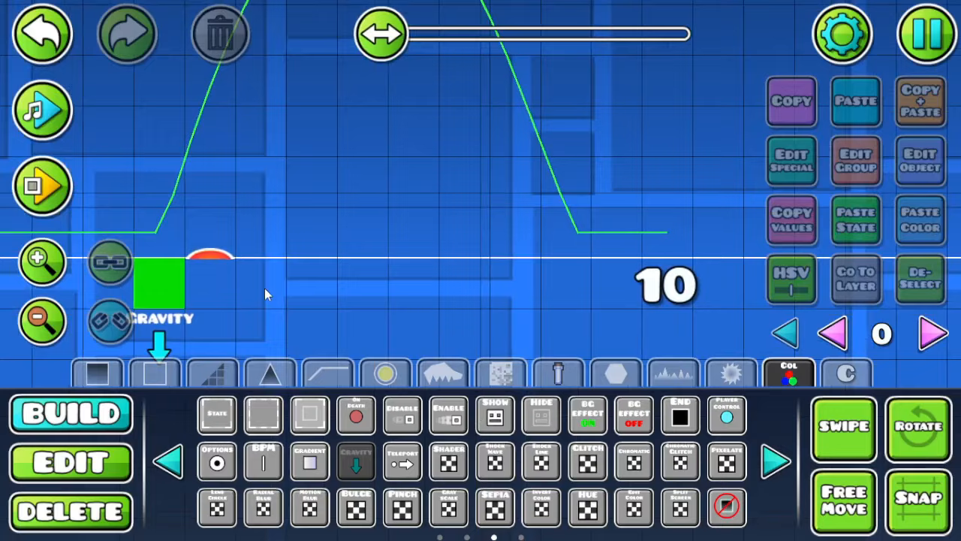
left_click(42, 186)
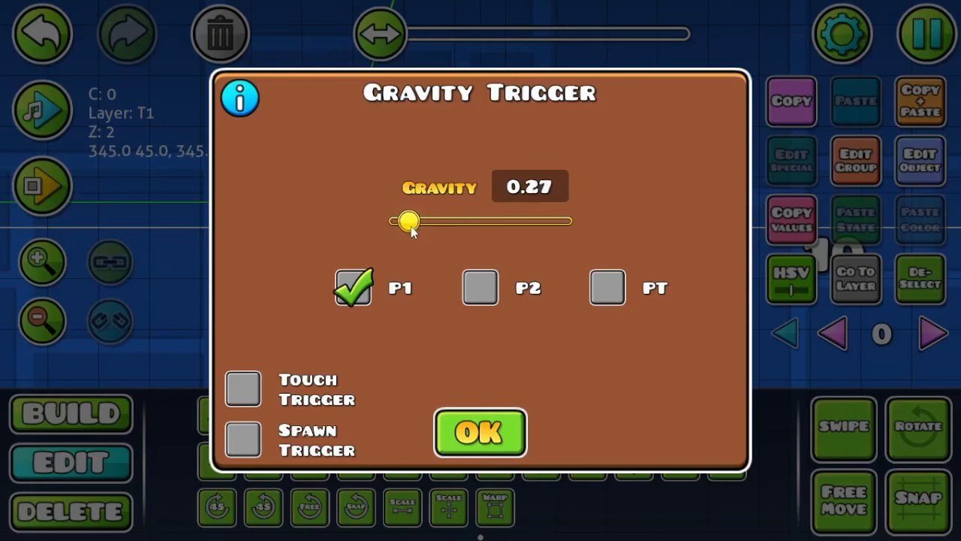
Confirm gravity 0.27 for player 1 and playtest the much steeper launch
left_click(479, 433)
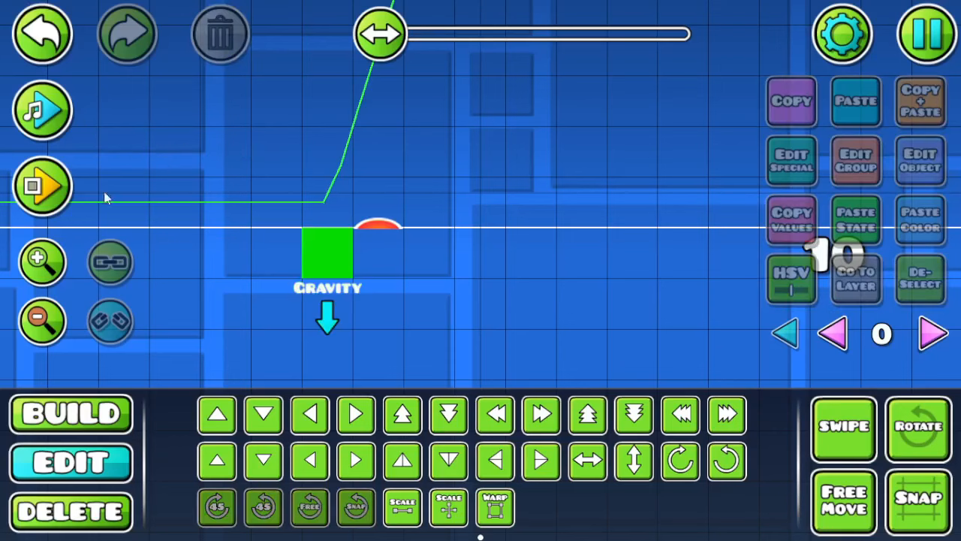
left_click(42, 186)
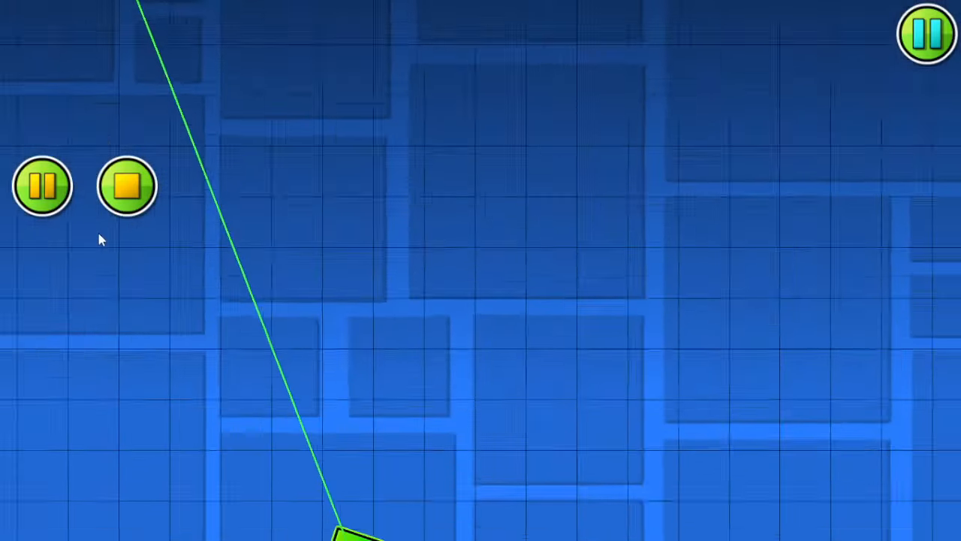
left_click(126, 186)
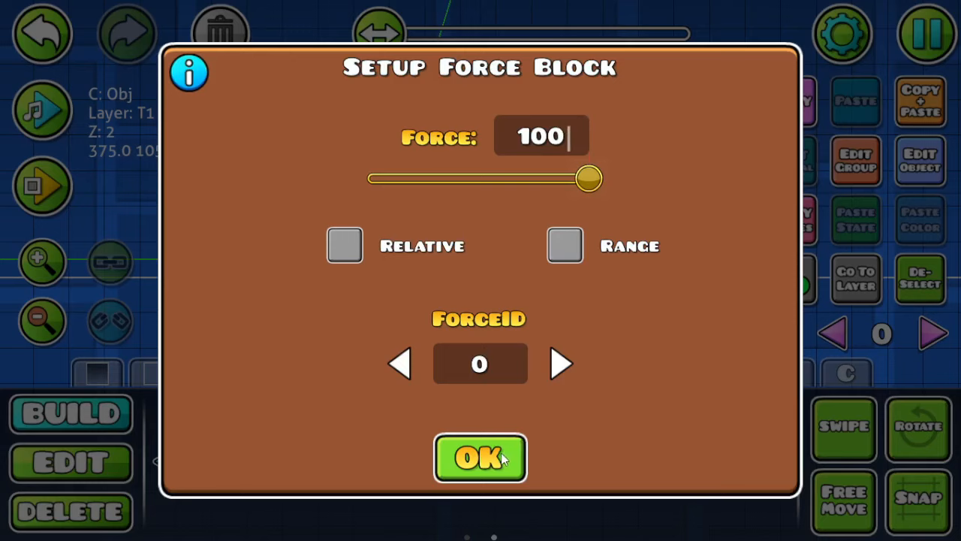
Confirm a force of 100 on the force block
left_click(481, 458)
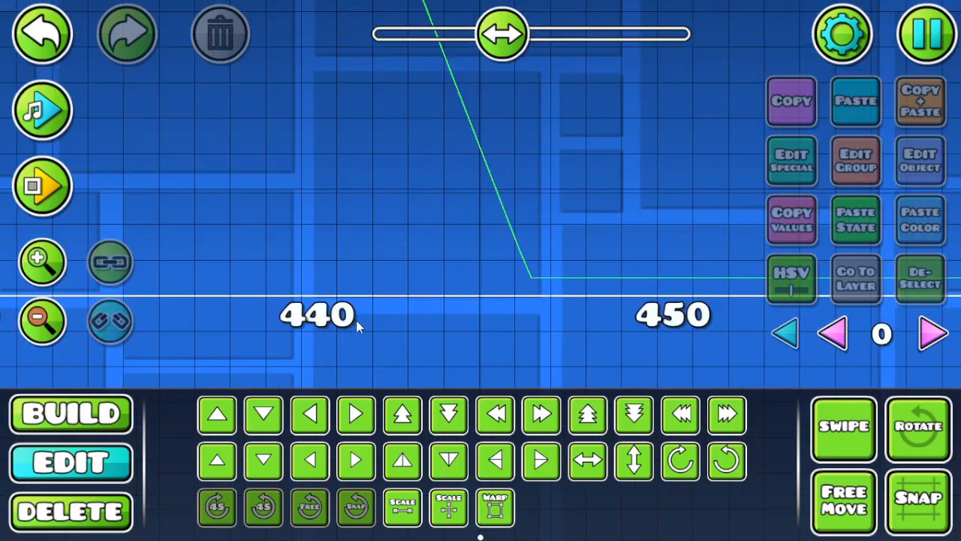
mouse_move(497, 323)
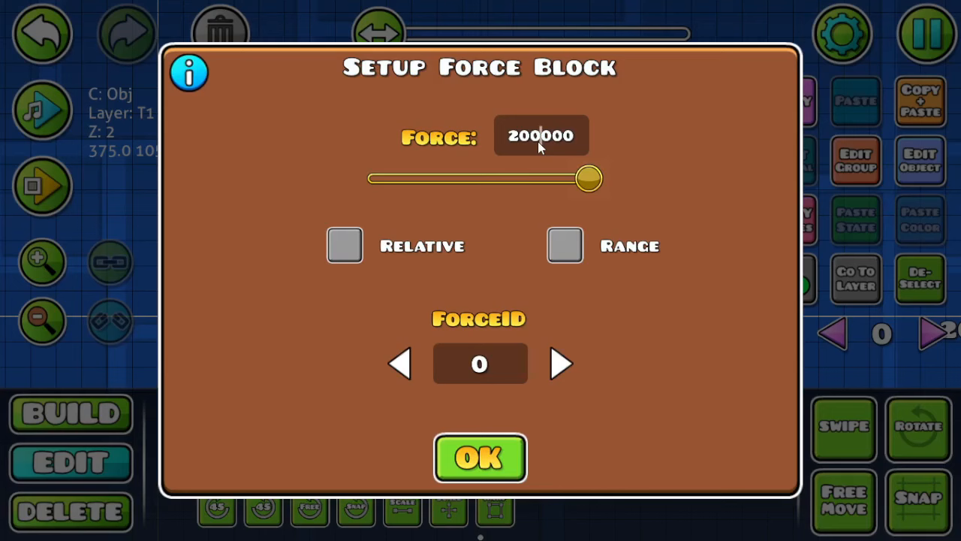
Try force strengths of 150,000 and 115,000 on the force block, confirming each
left_click(481, 458)
type("150.000")
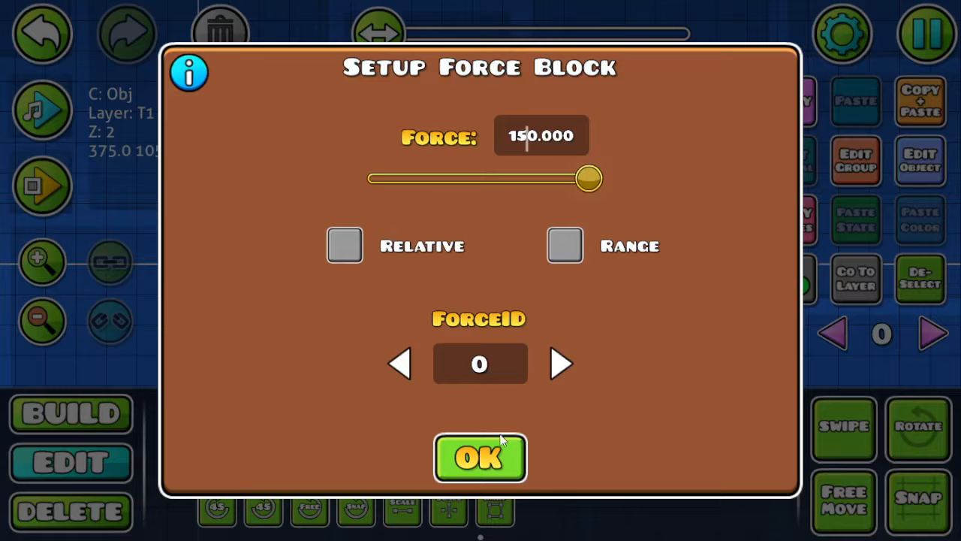
left_click(481, 457)
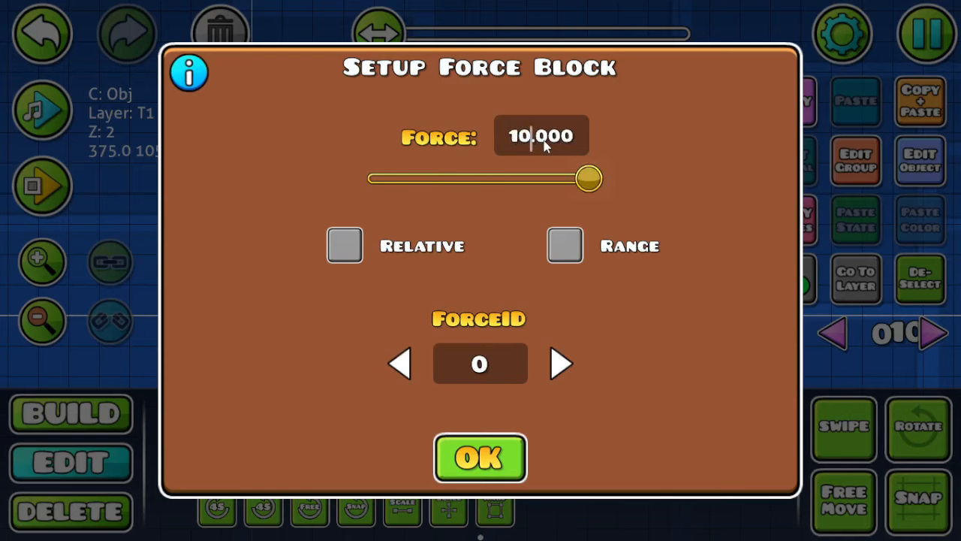
left_click(481, 458)
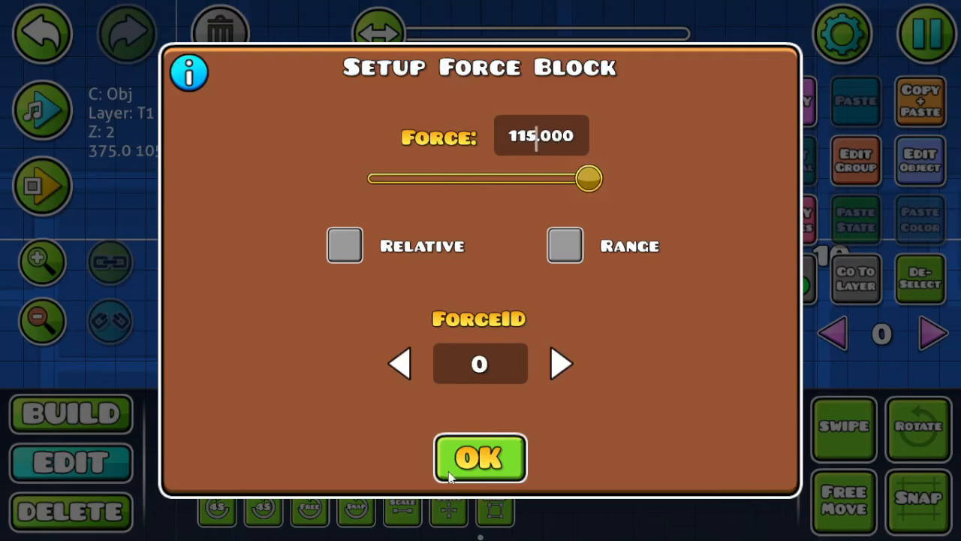
left_click(481, 458)
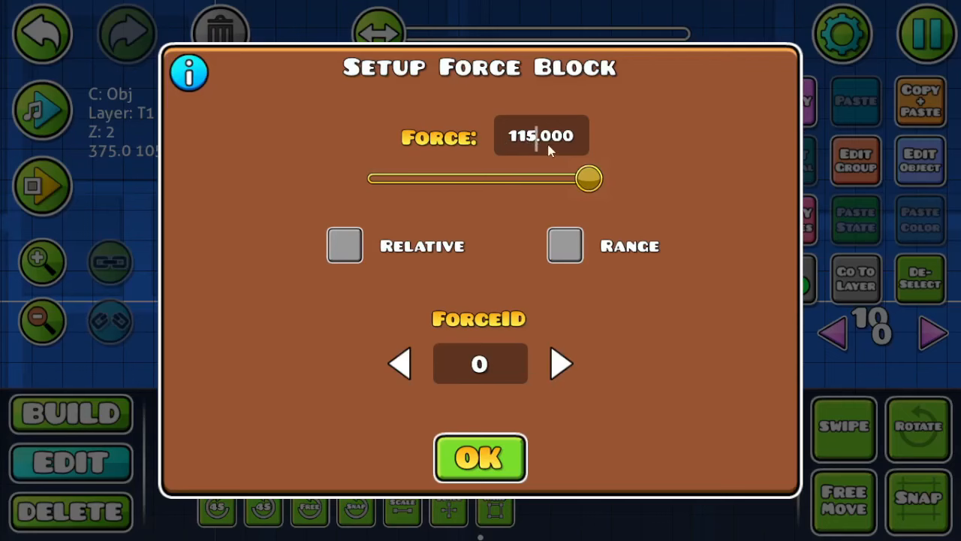
left_click(481, 456)
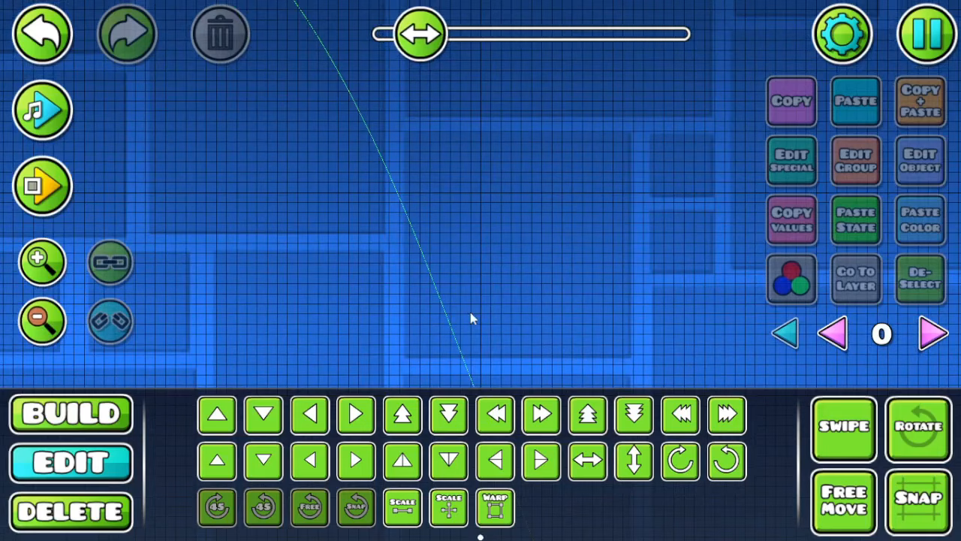
Playtest the launch to see the cube land between blocks 550 and 560, then stop
left_click(42, 186)
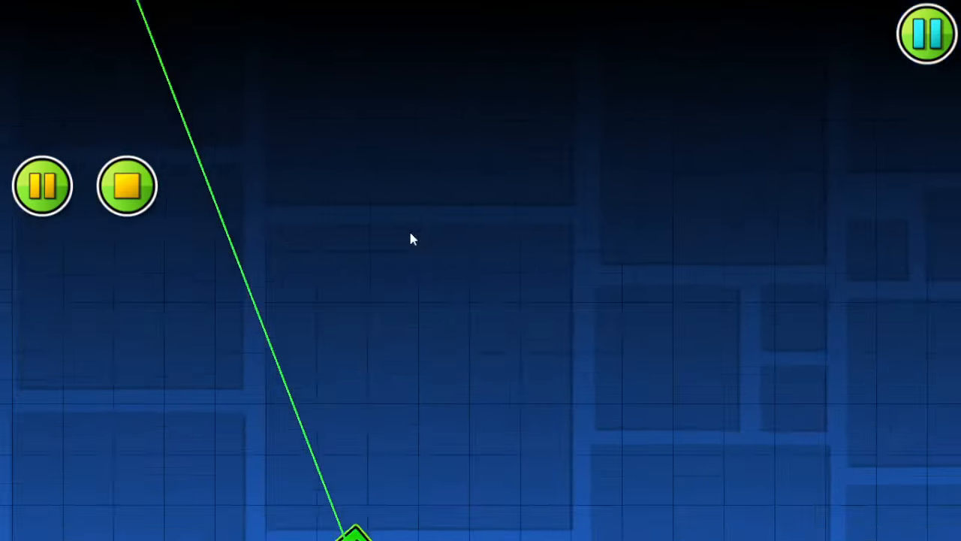
left_click(926, 35)
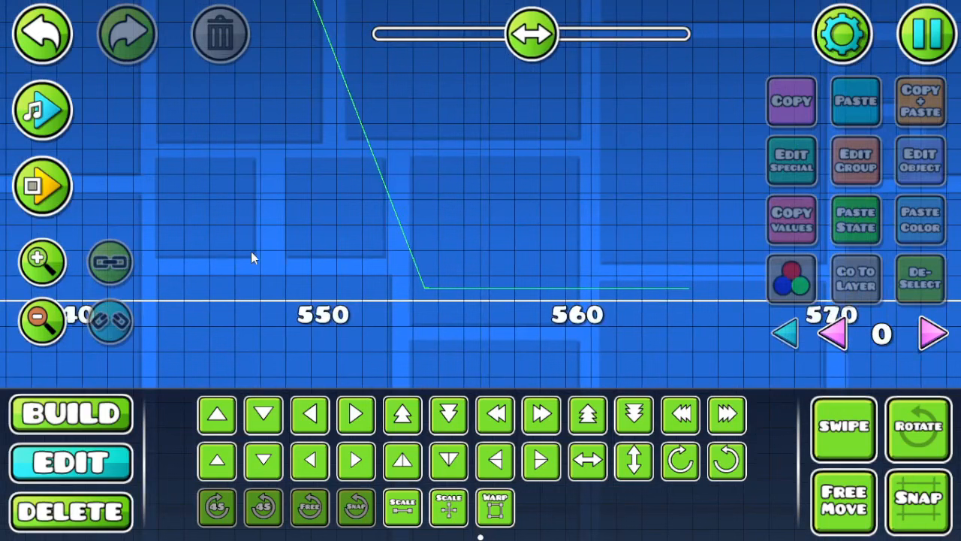
mouse_move(353, 228)
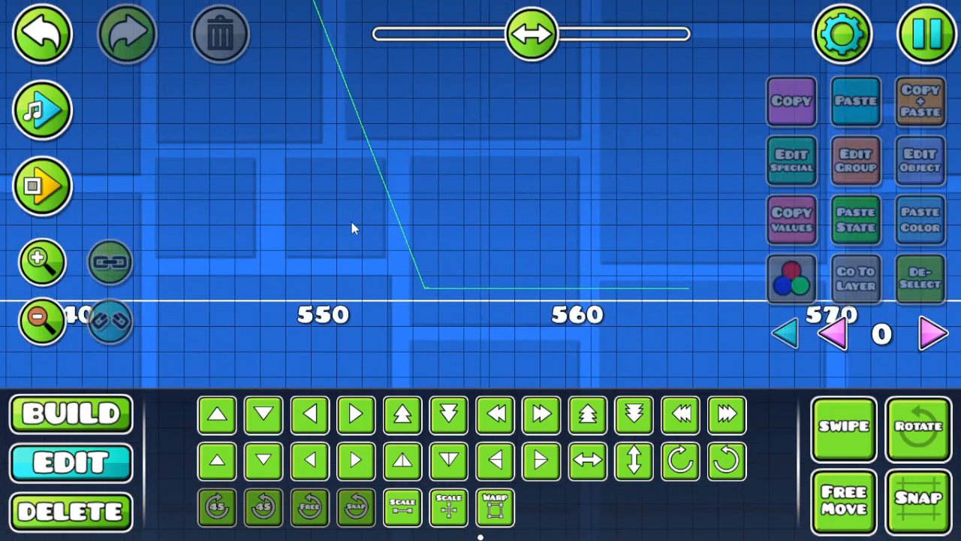
mouse_move(397, 313)
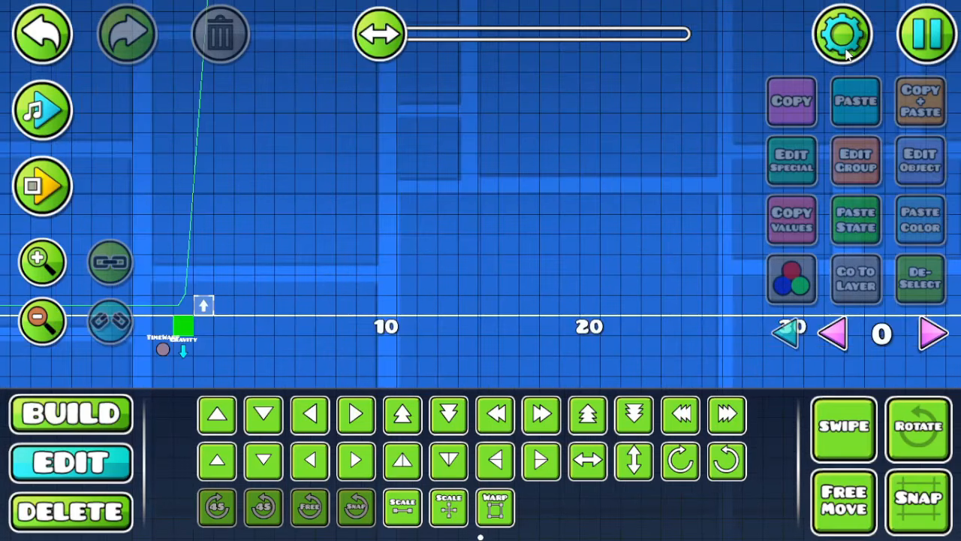
Visit the level's speed setting, confirm it, and start another playtest
left_click(843, 33)
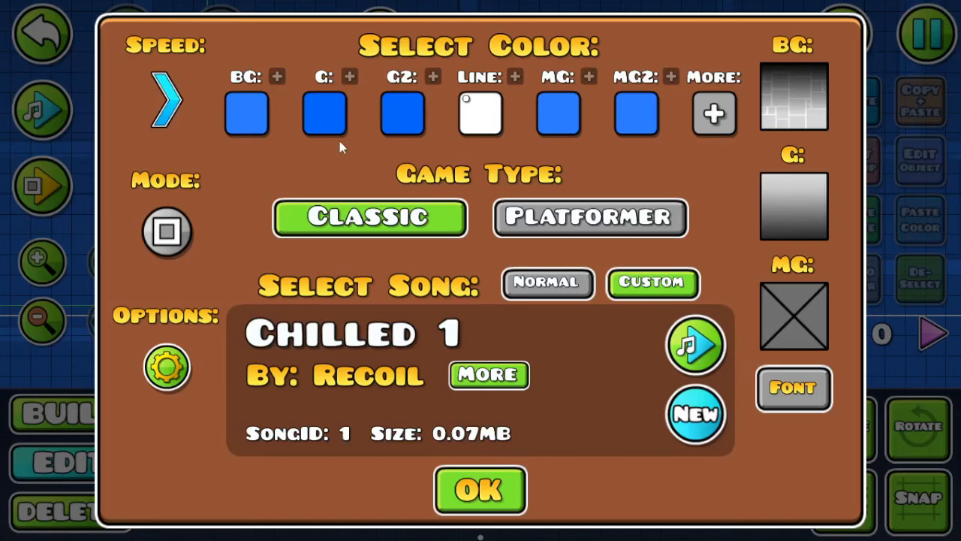
left_click(167, 98)
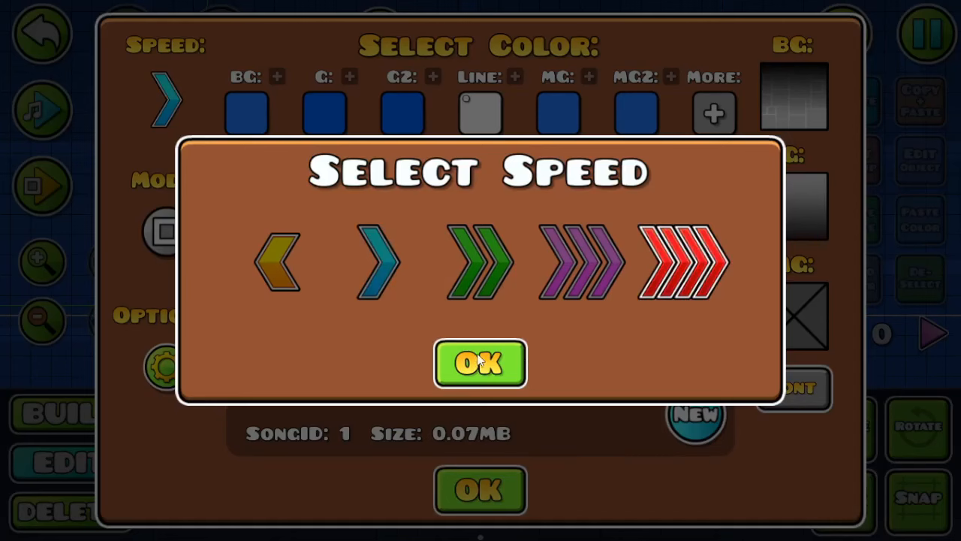
left_click(480, 362)
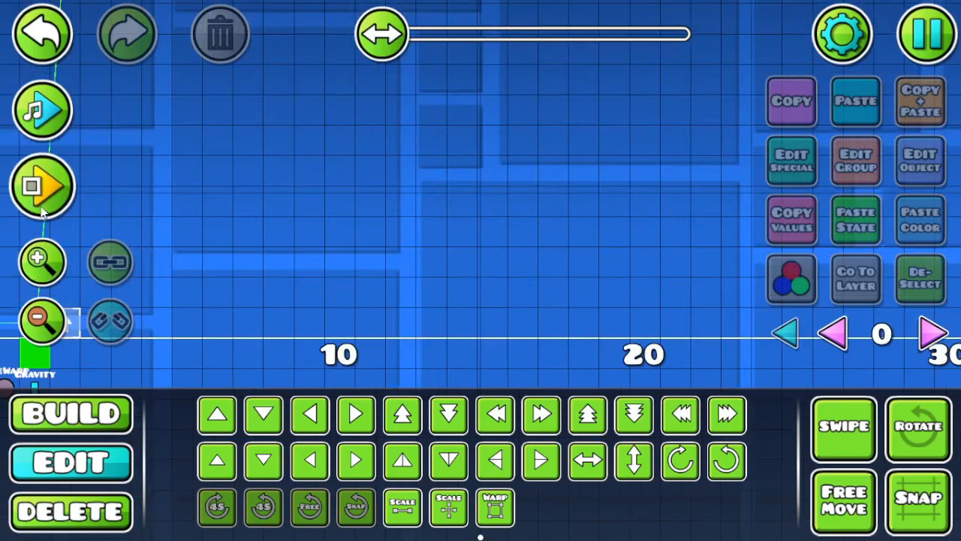
left_click(42, 186)
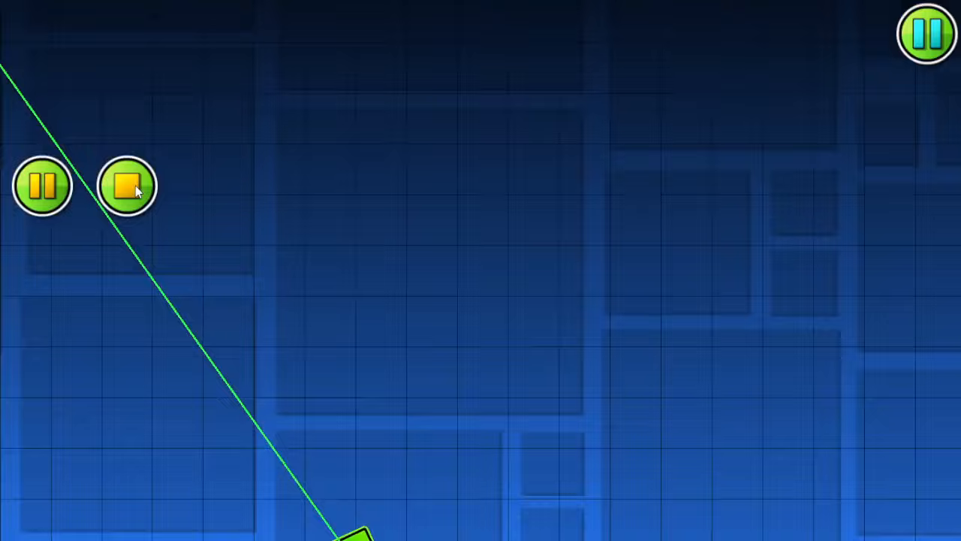
Stop the playtest, slide the view to the far landing point, return to start and deselect the triggers
left_click(127, 186)
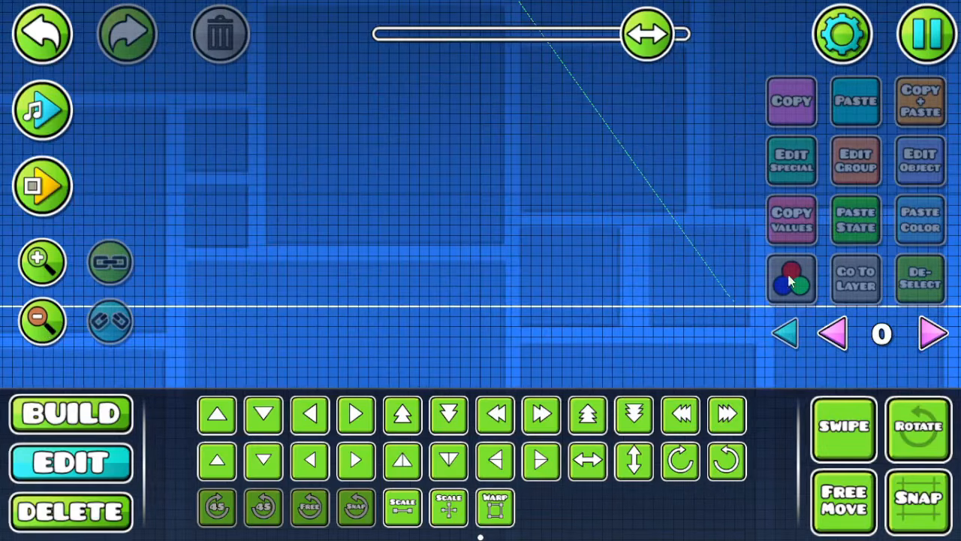
left_click_drag(647, 33, 589, 33)
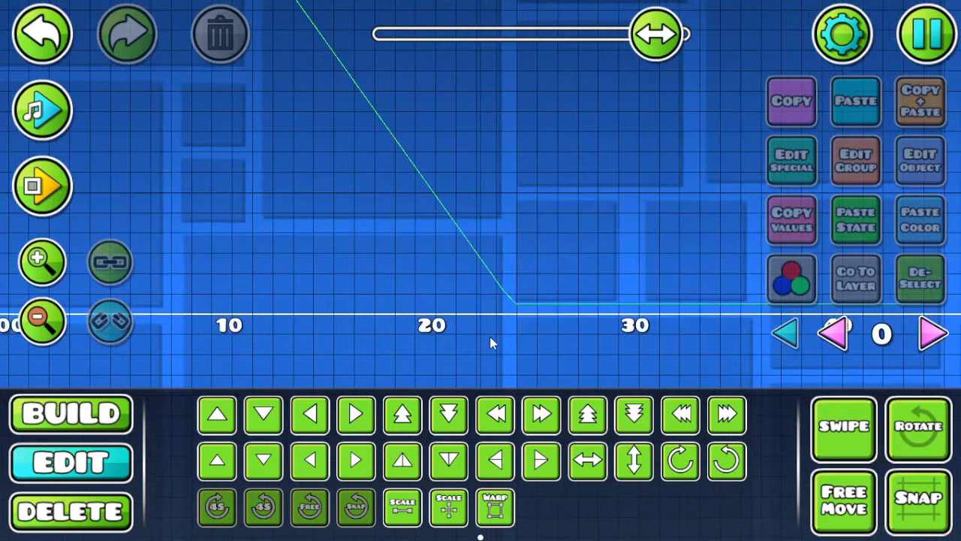
mouse_move(487, 334)
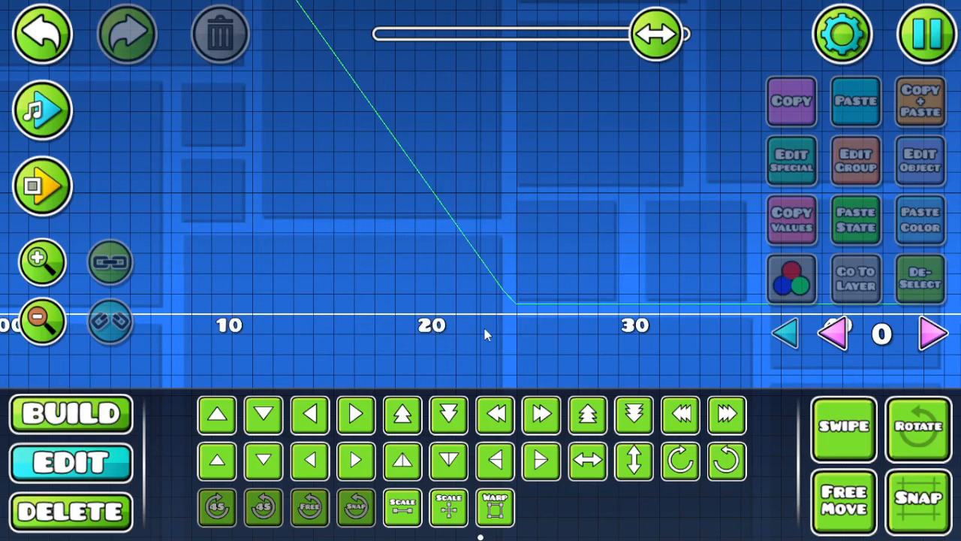
mouse_move(494, 333)
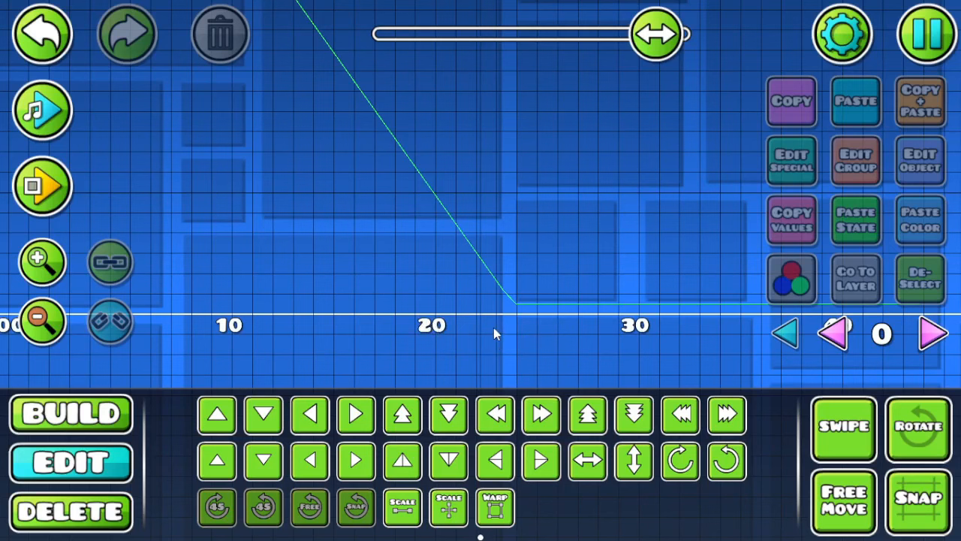
mouse_move(113, 303)
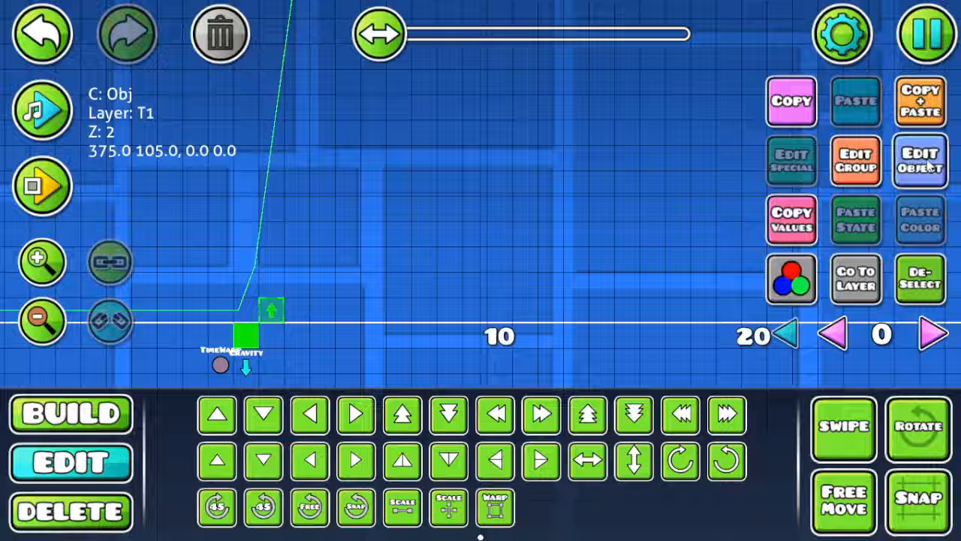
left_click(919, 277)
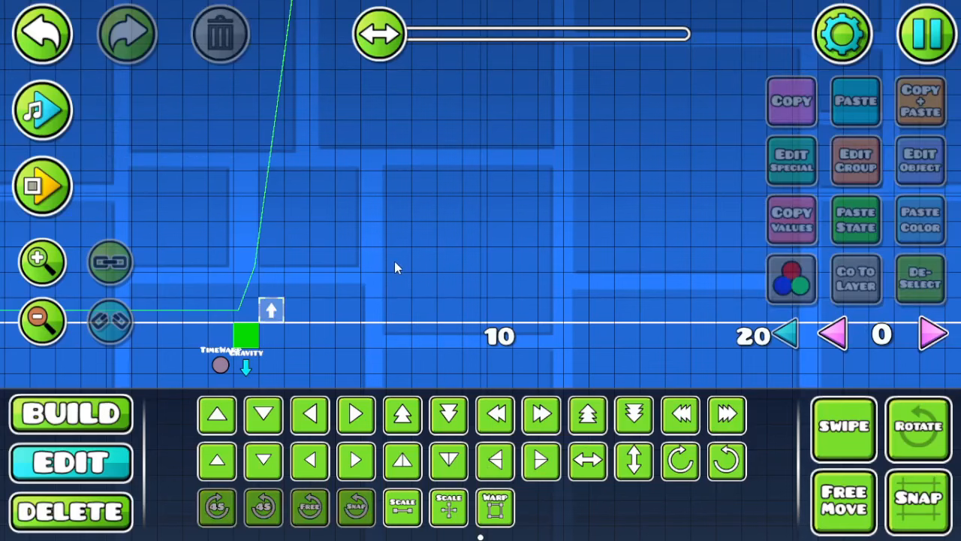